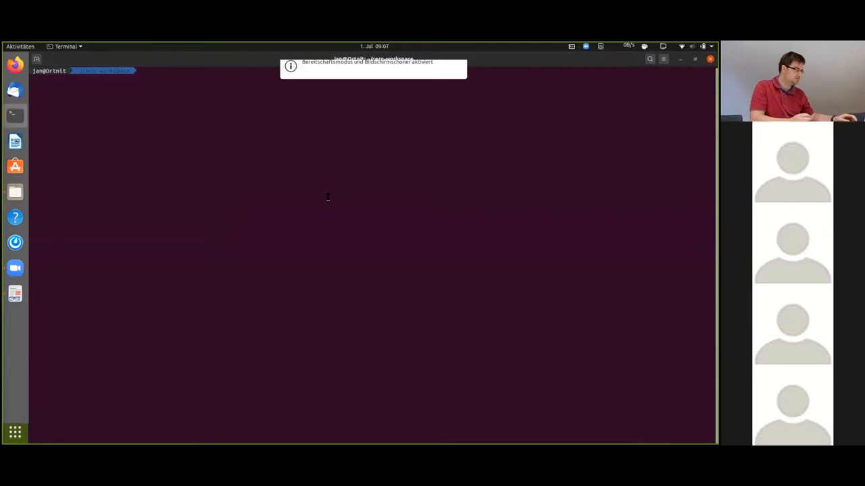
- Go into alpaka-workshop-examples and update it with git pull, then list its contents
text(ls)
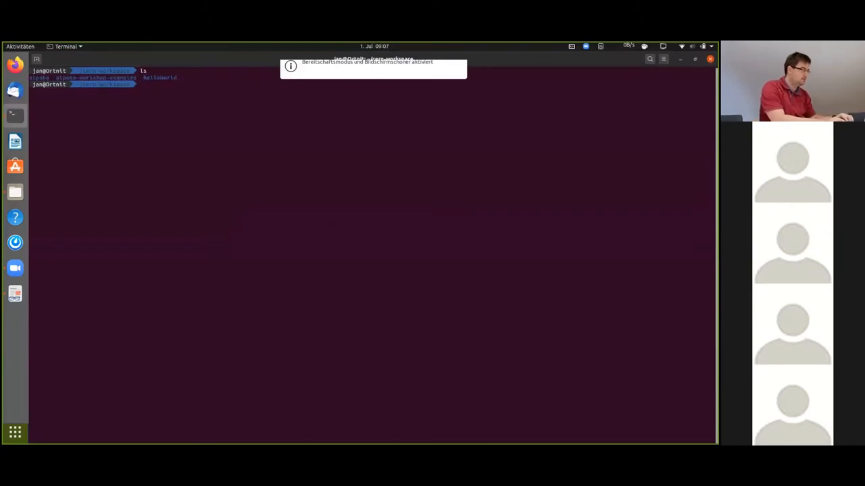
text(cd alpaka-wr)
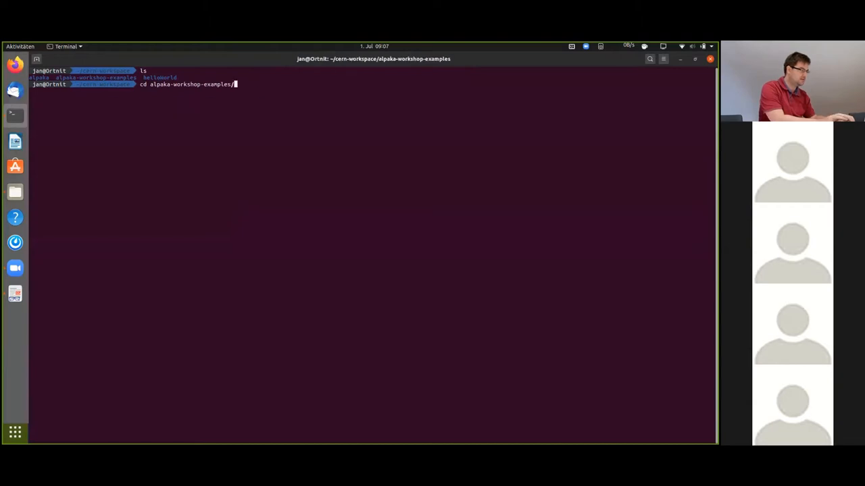
text(git pu)
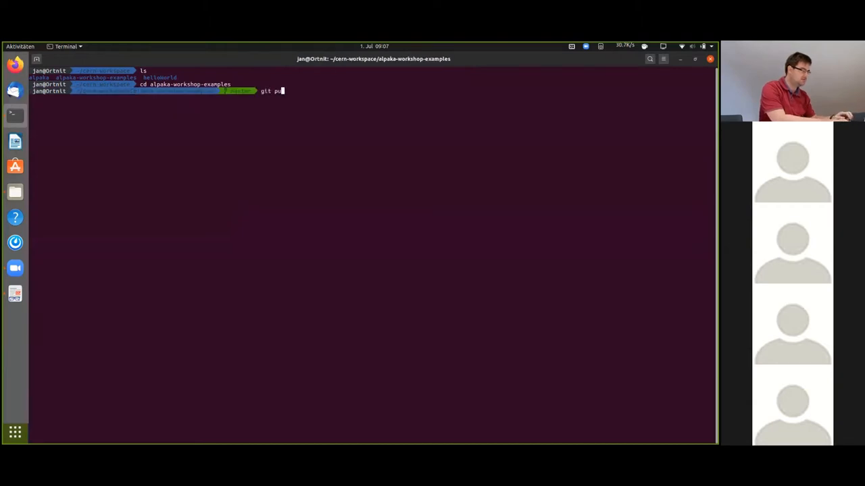
text(ll)
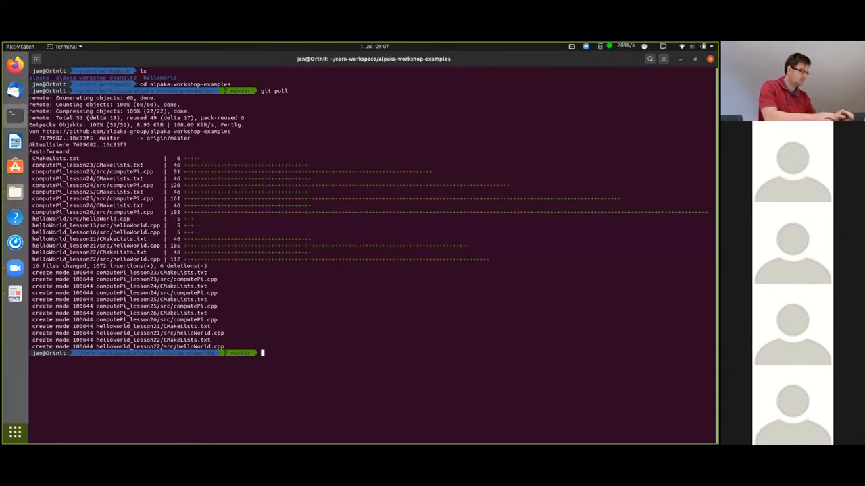
- Move into helloWorld/src and start vim on helloWorld.cpp
text(cd ..)
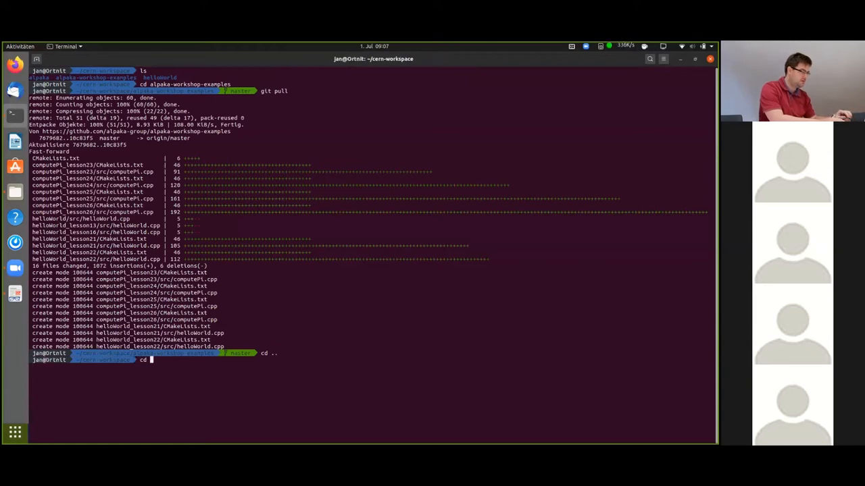
text(helloWorld)
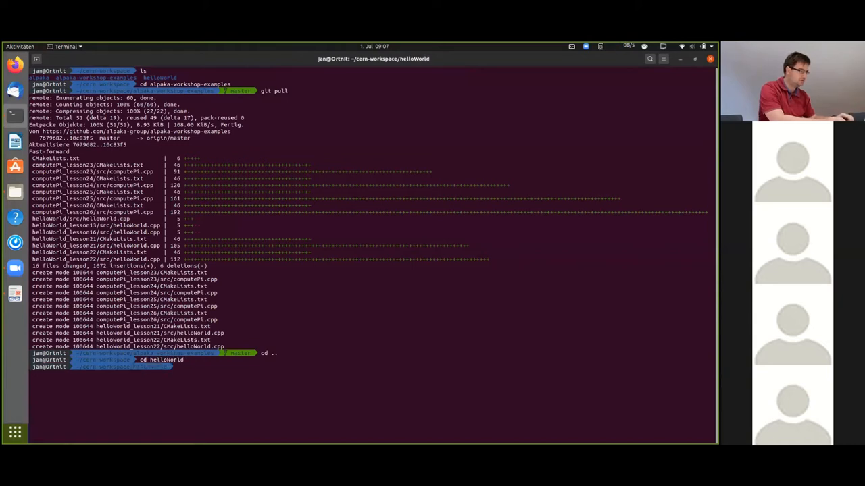
text(ls)
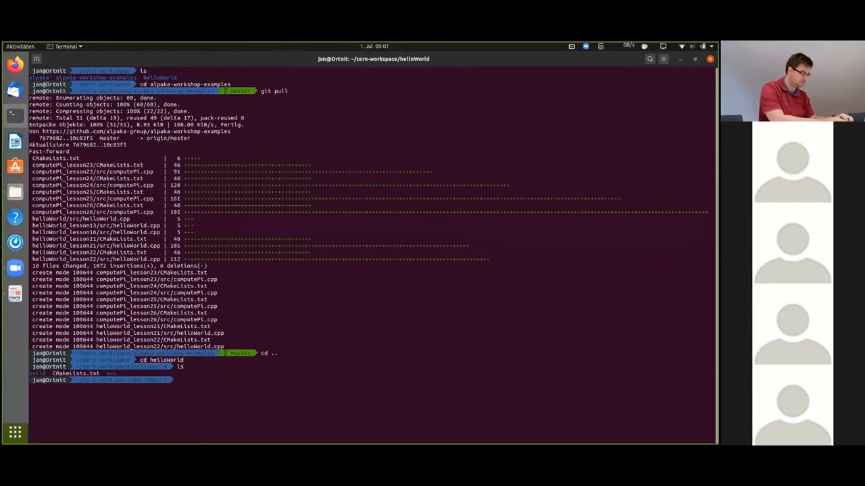
text(cd src)
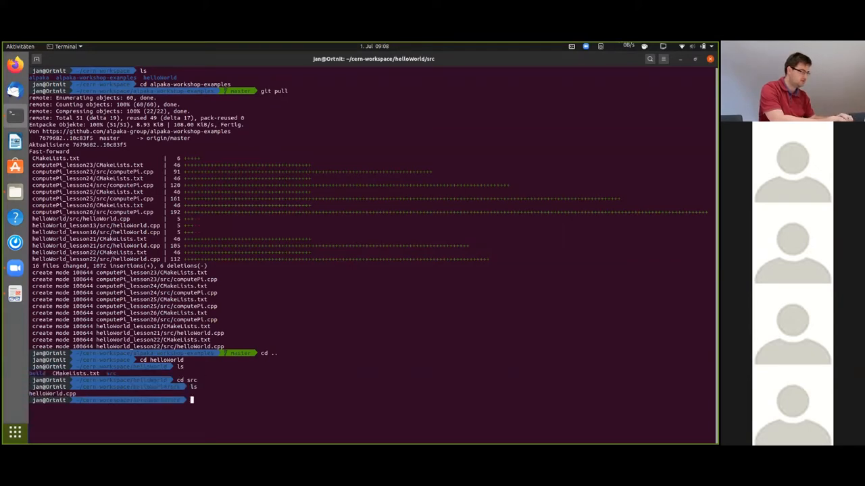
text(vim helloWorld.cpp)
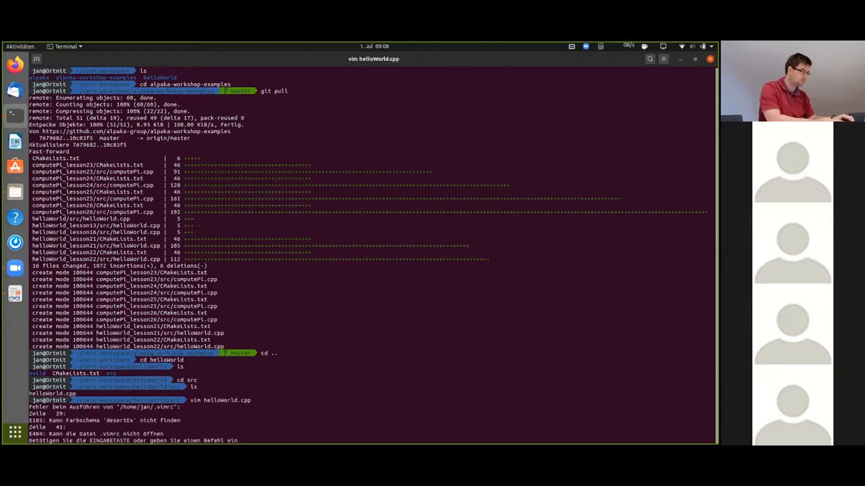
- Load helloWorld.cpp in Vim and scroll through the kernel code
key(Return)
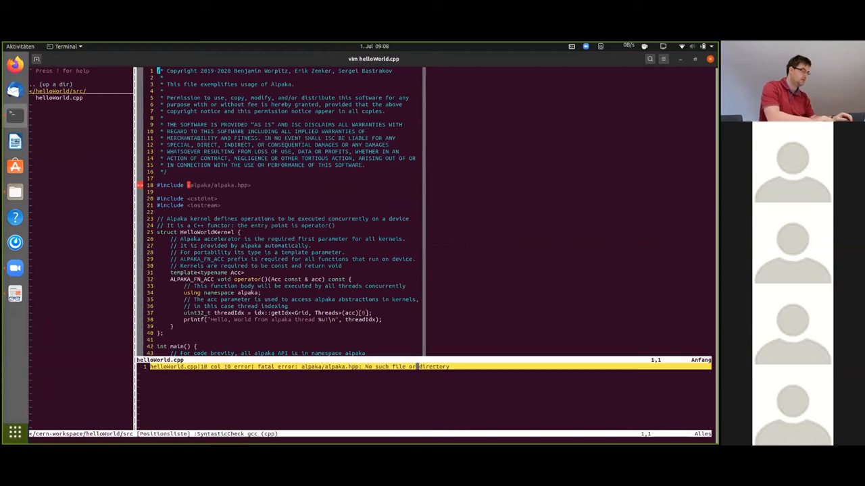
scroll(down, 3)
text(cd build/)
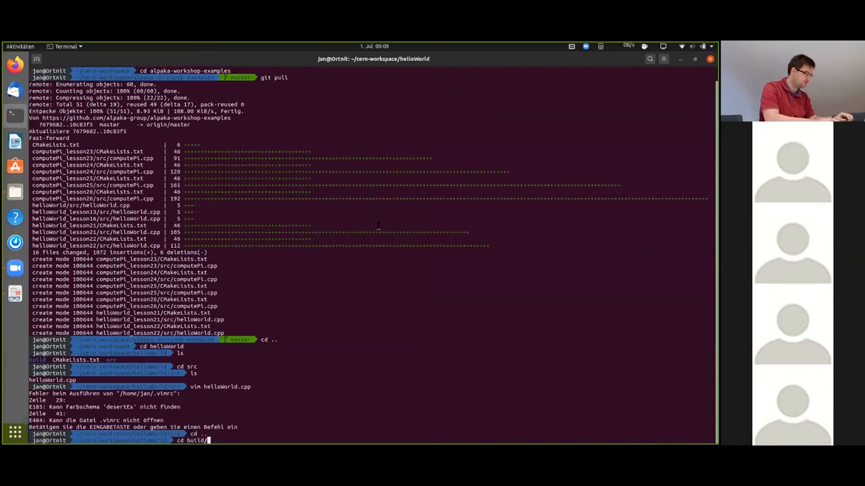
- Enter the build directory and run ./helloWorld, printing per-thread greetings
key(Return)
text(ls)
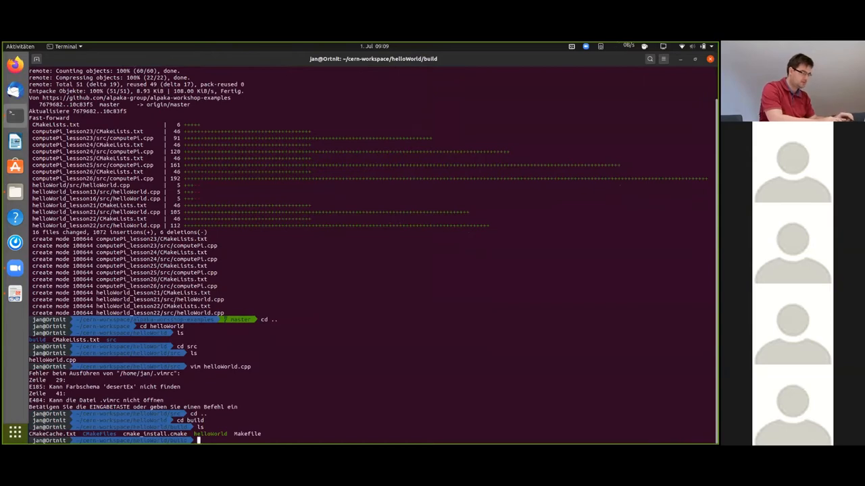
text(./hello)
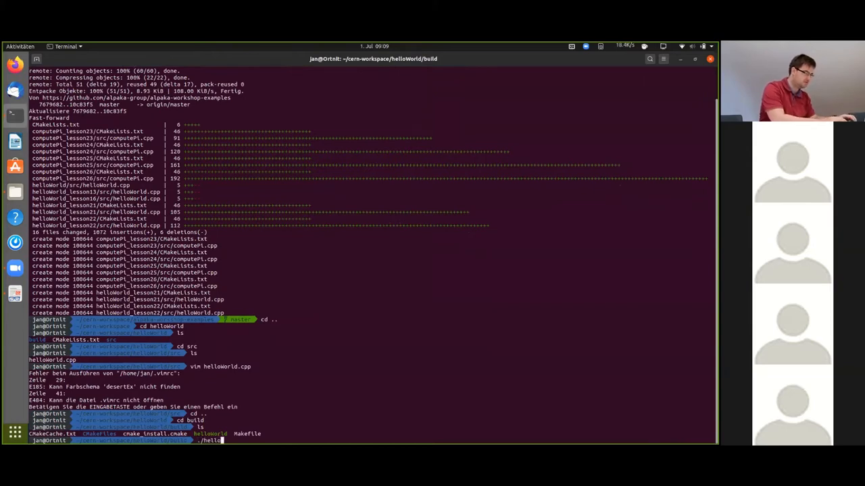
key(Return)
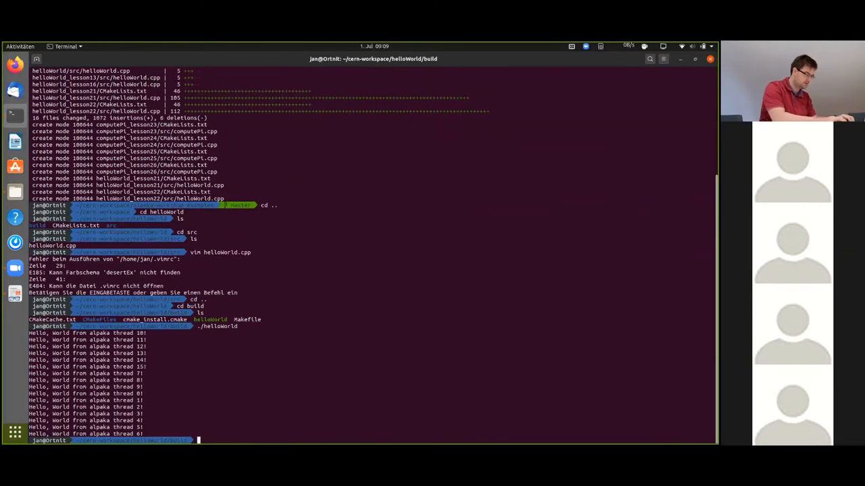
- Rebuild with cmake --build . --config Release and run ./helloWorld again
text(cmake --build . --config Release)
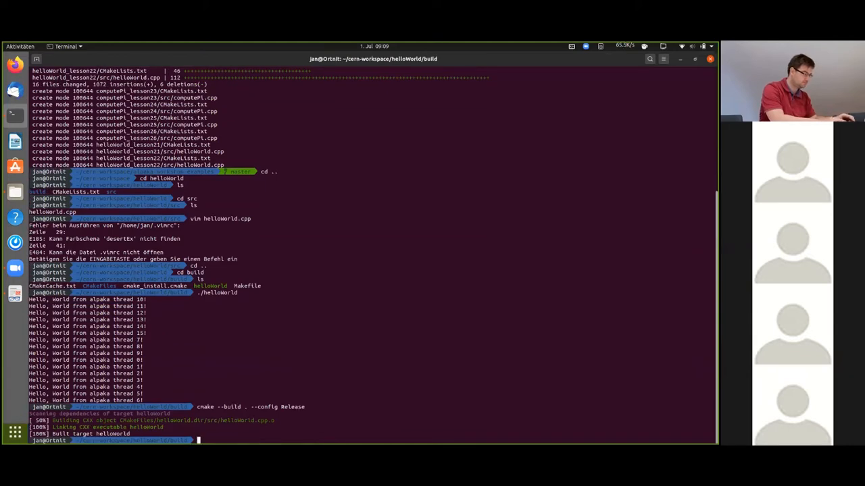
text(./hello)
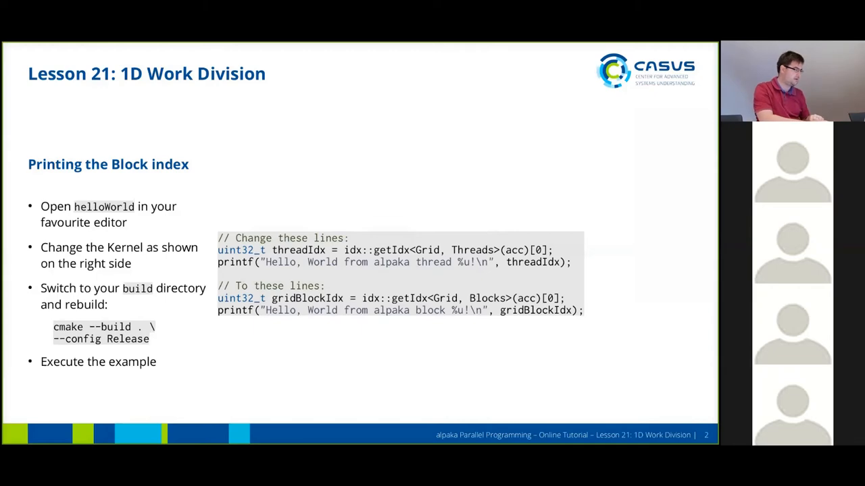
- Advance the deck to the Lesson 21 'Printing the Block index' slide
key(Right)
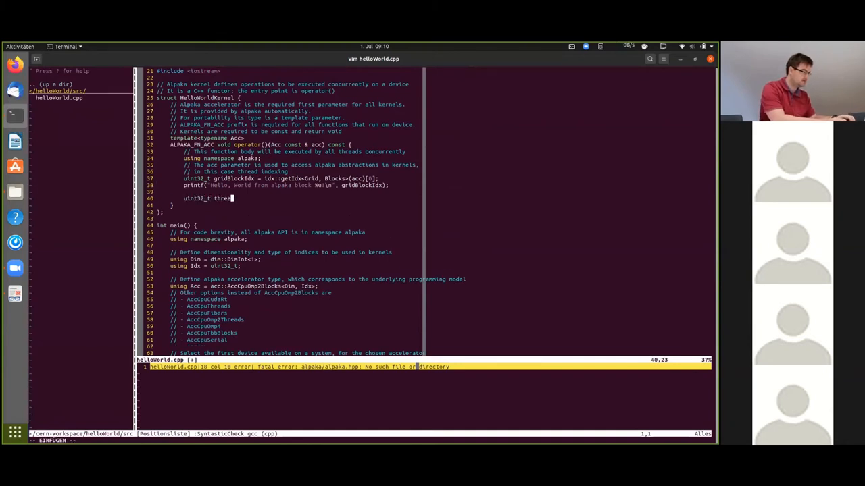
- Add uint32_t blockThreadIdx = idx::getIdx<Block, Threads>(acc)[0]; to the kernel
text(blockThreadIdx = idx::getIdx<Bl)
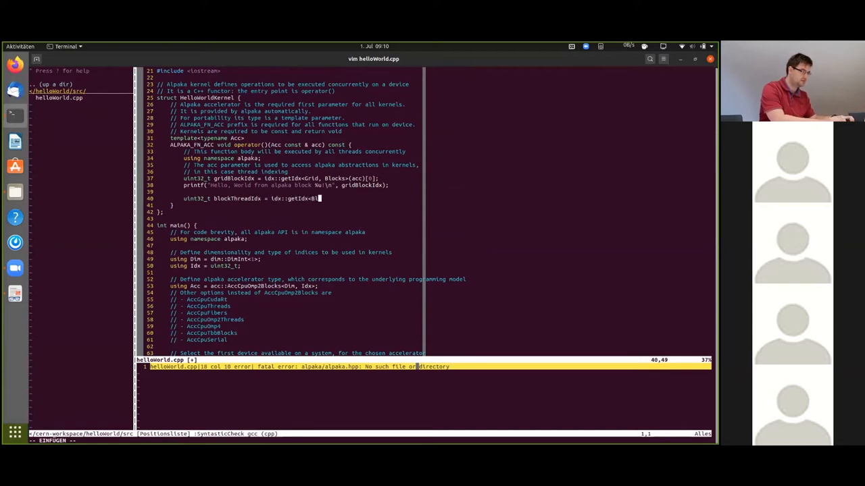
text(ock, Threads>(acc)[0)
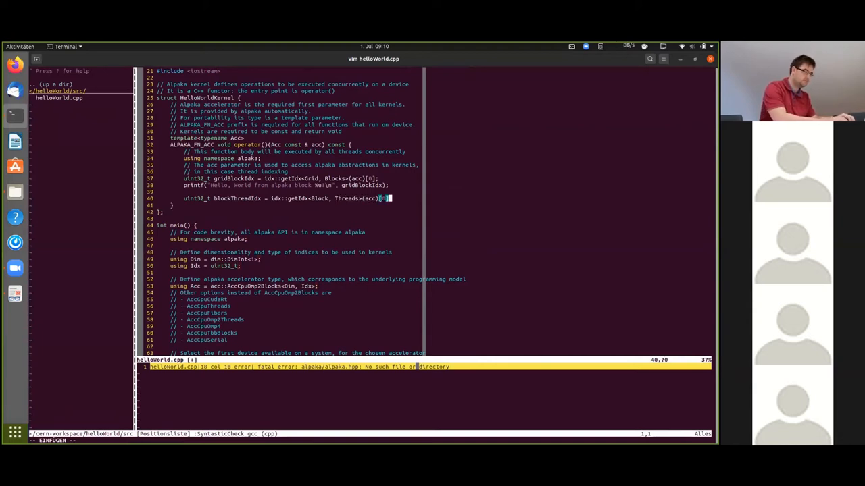
- Add a printf greeting that prints thread %u with blockThreadIdx alongside the block index
text(printf()
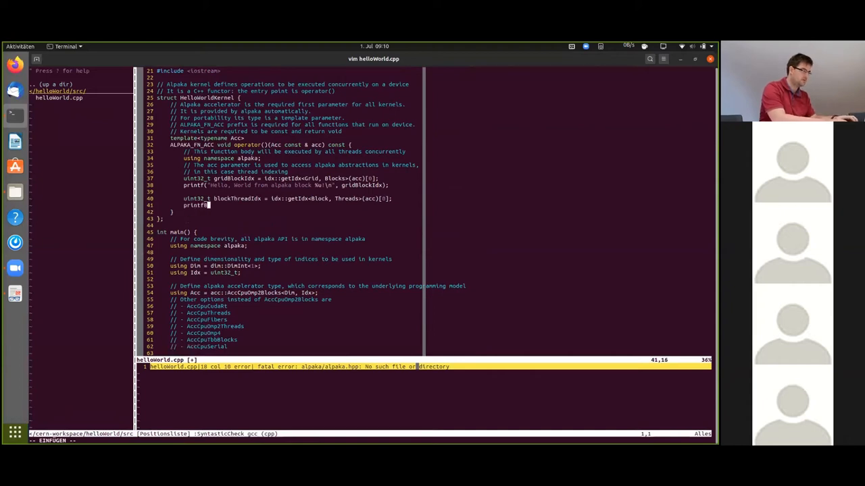
text("Hello, World from alpaka)
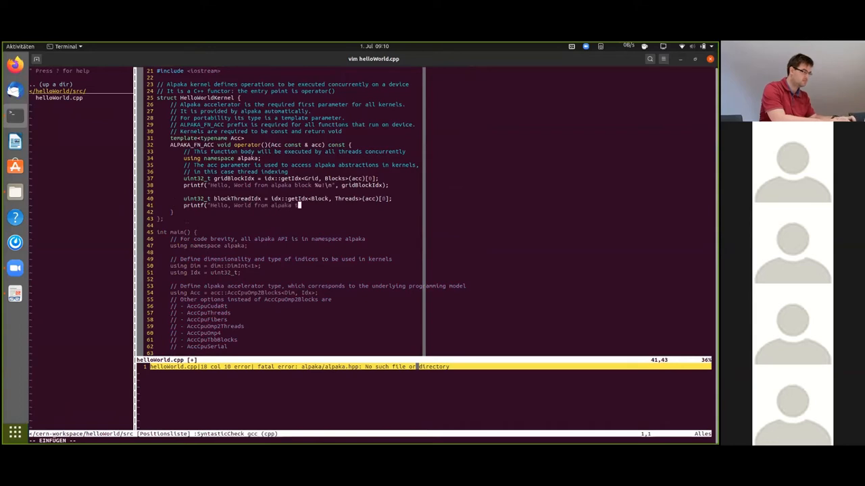
text(thread %u in block %u!\n",)
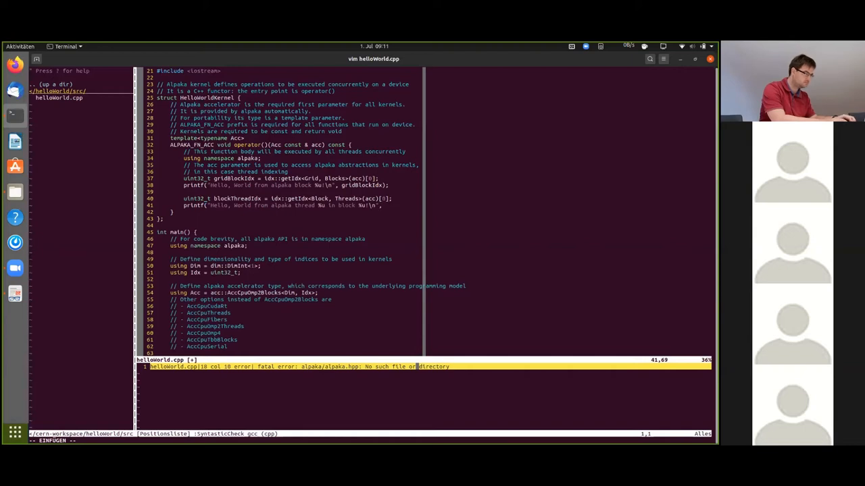
text(blockThreadIdx, gridBlo)
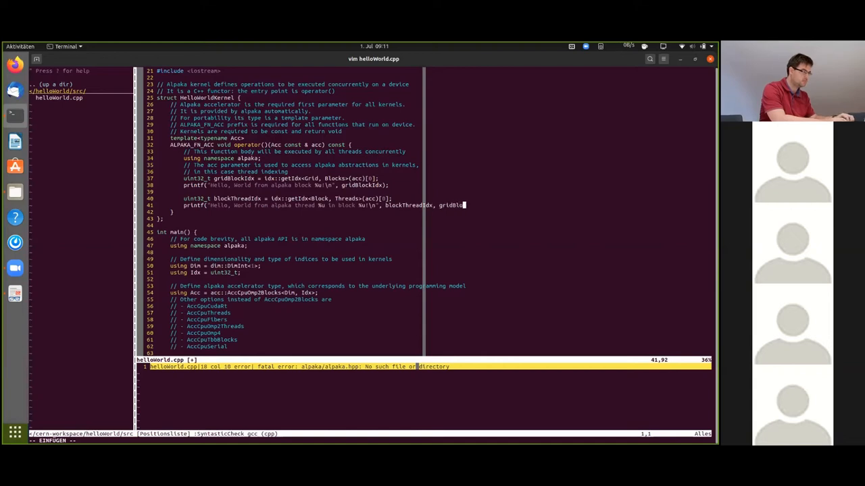
text(Idx)
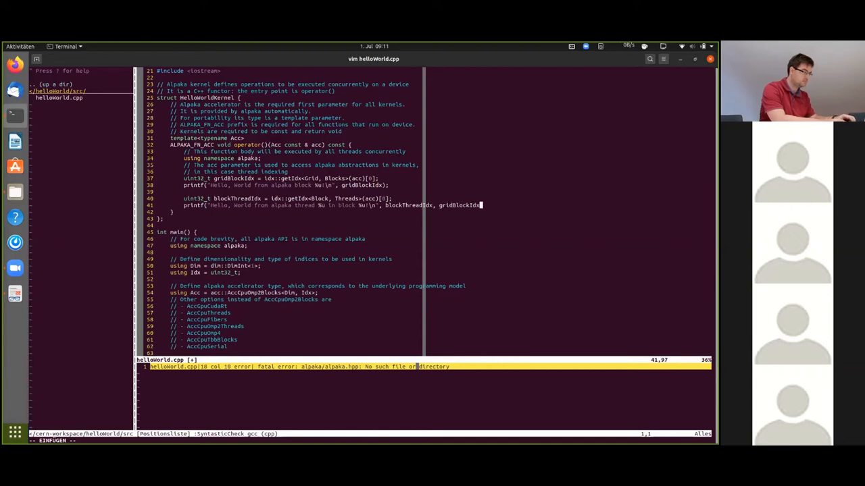
text(;)
text(cd .)
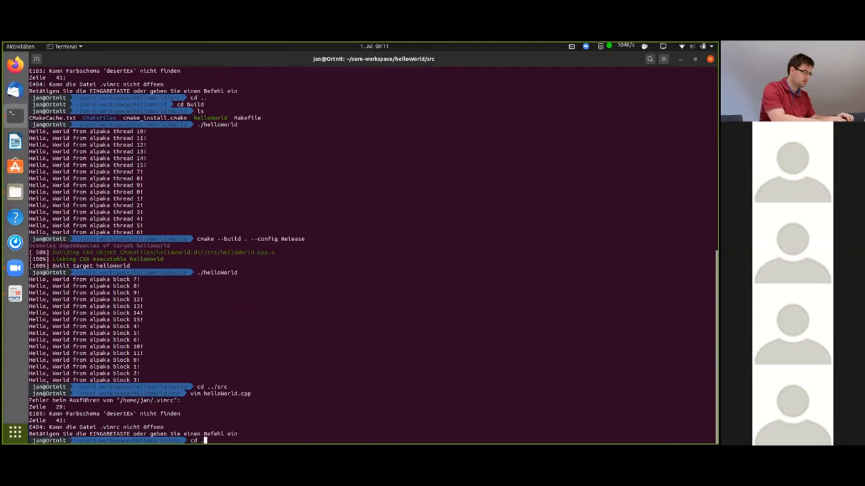
- Rebuild in Release mode from build, which fails with gridBlockIdx not declared
key(Return)
text(cmake --build . --config Release)
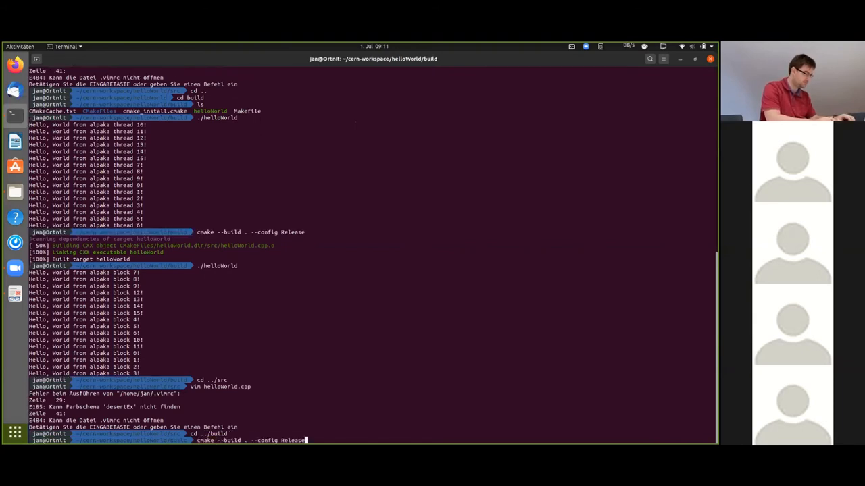
key(Return)
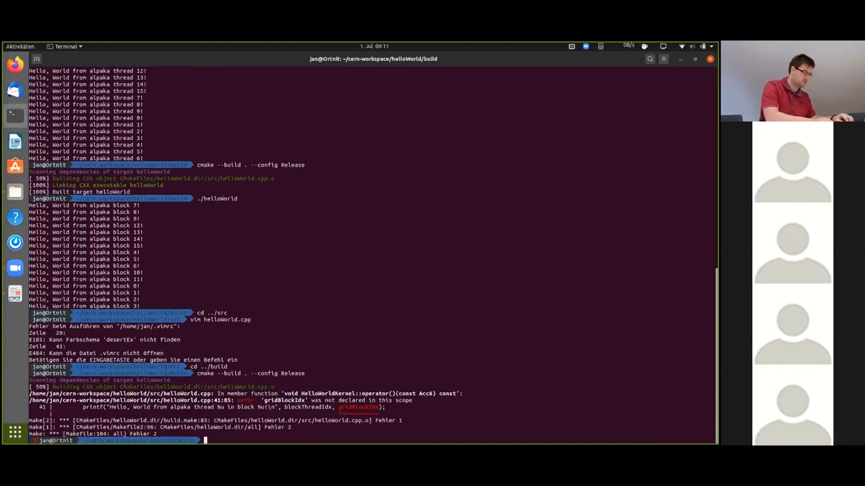
- Return to ../src/ and start vim to fix helloWorld.cpp
text(cd ../src/)
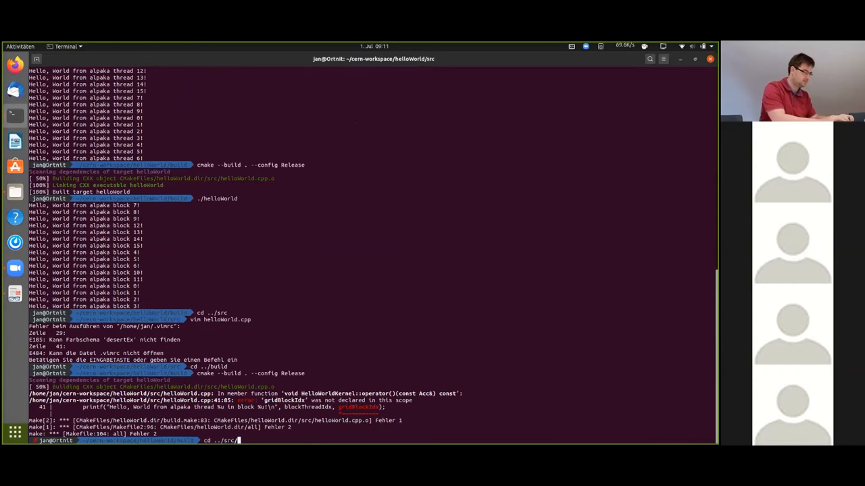
text(vim)
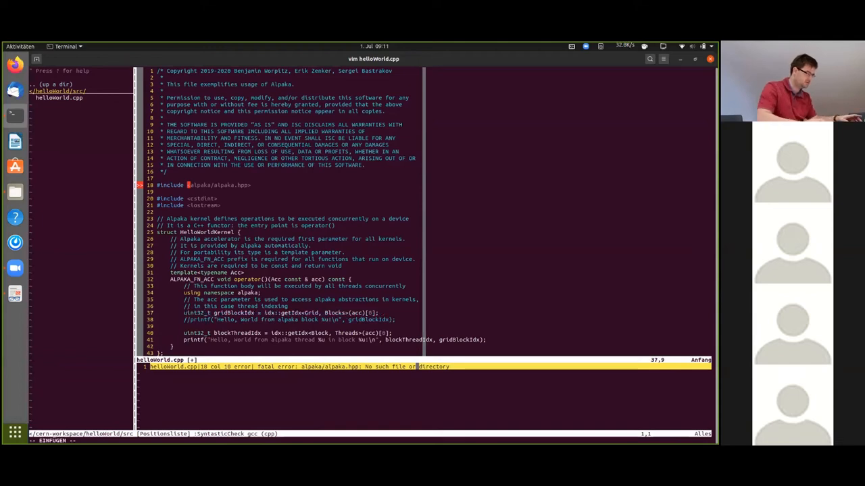
- Save the kernel with :wq and move into ../build for the Release rebuild and run
text(:wq)
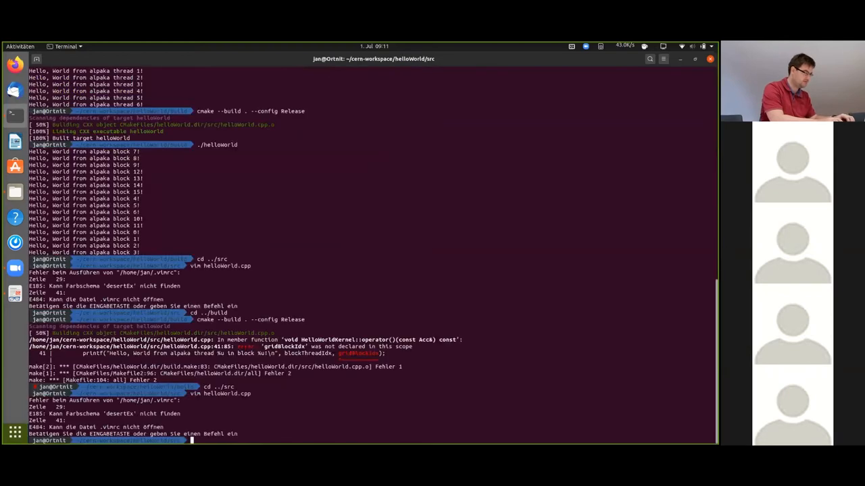
text(cd ../bi)
text(cd ../src)
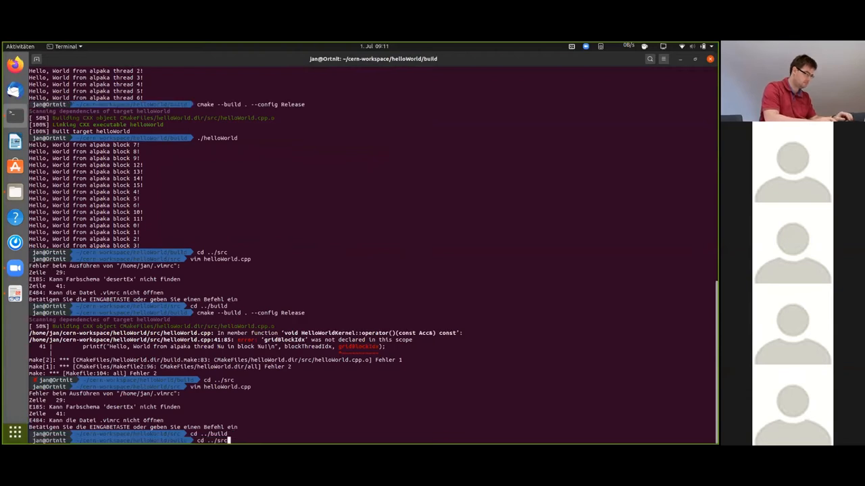
key(Return)
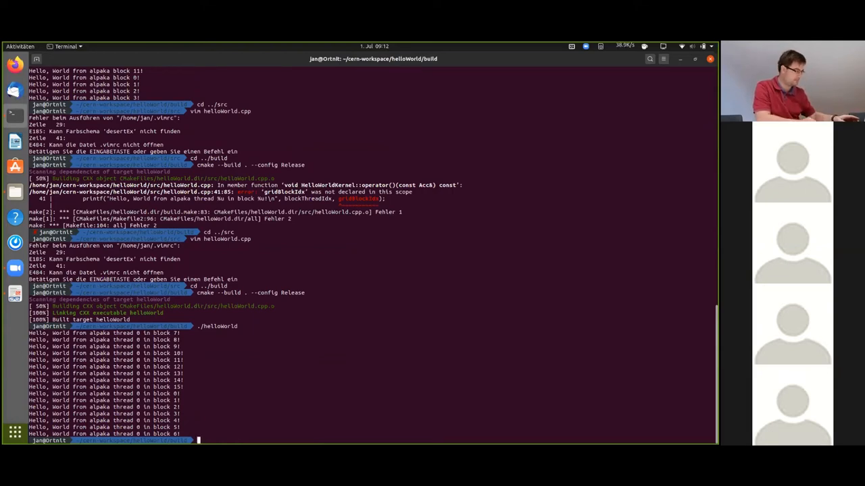
- Switch back to the terminal to return to the helloWorld source directory
key(alt+Tab)
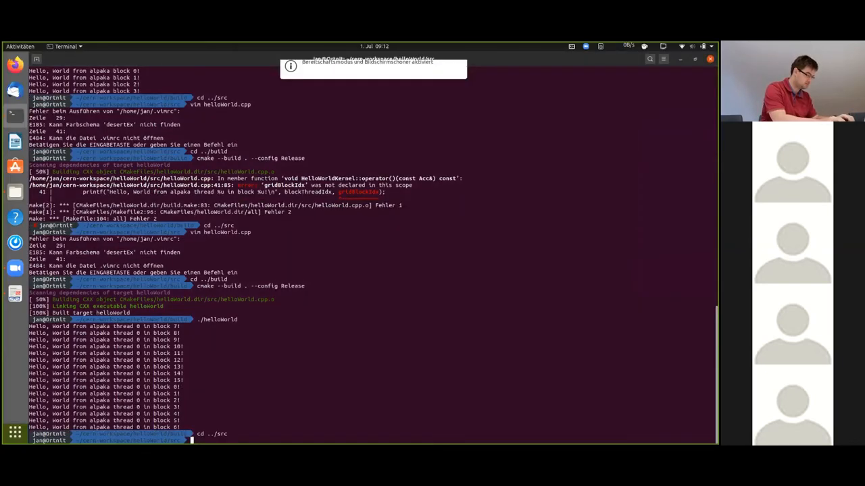
- Reopen helloWorld.cpp in Vim
text(vim he)
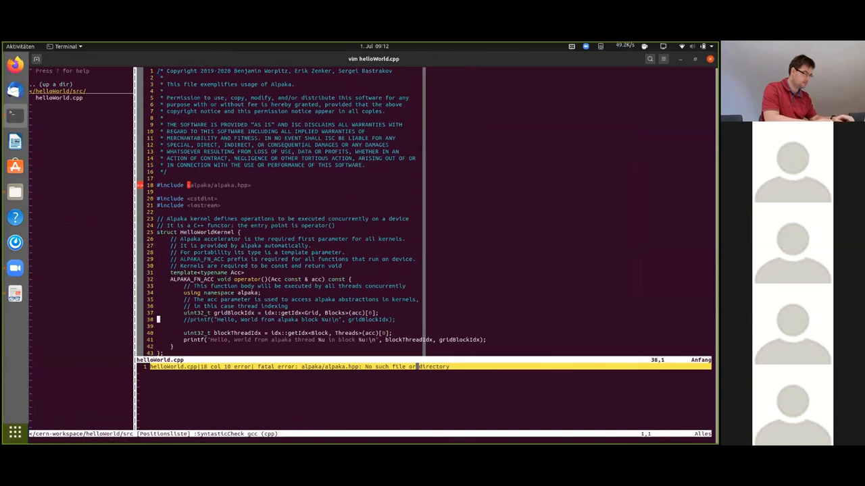
key(V)
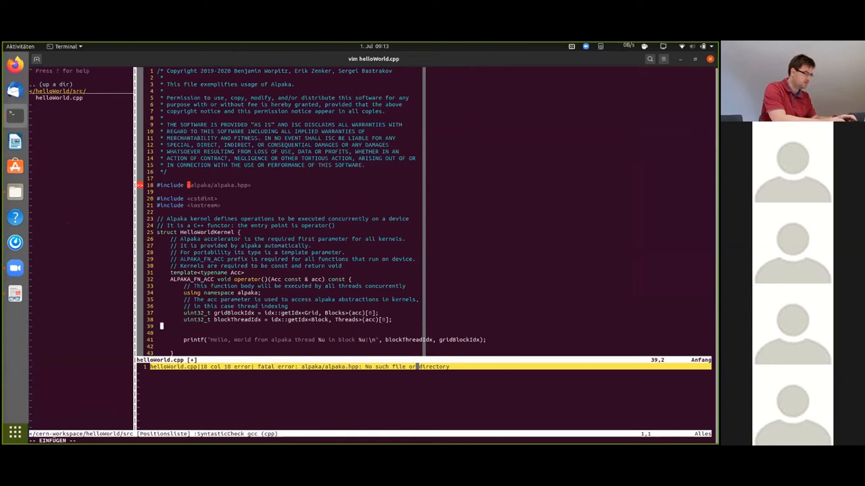
- Begin uint32_t blockThreadExtent = workdiv::GetWorkDiv<Block, Threads>(acc in the kernel
text(uint)
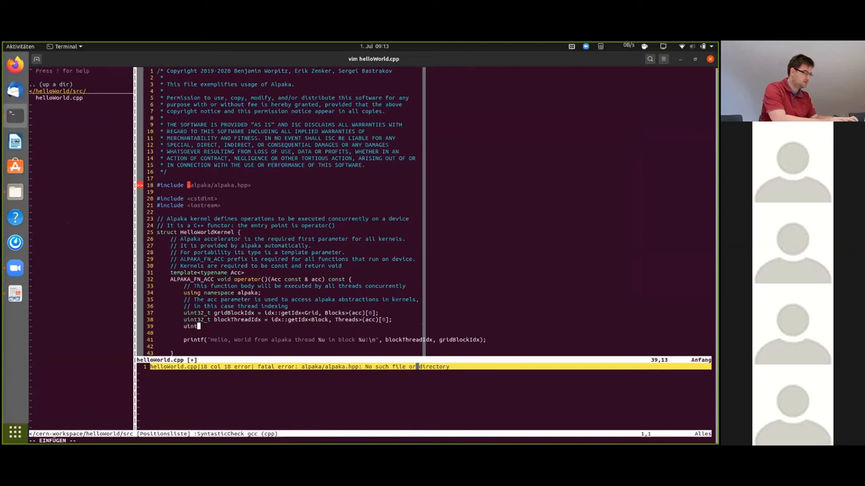
text(32_t)
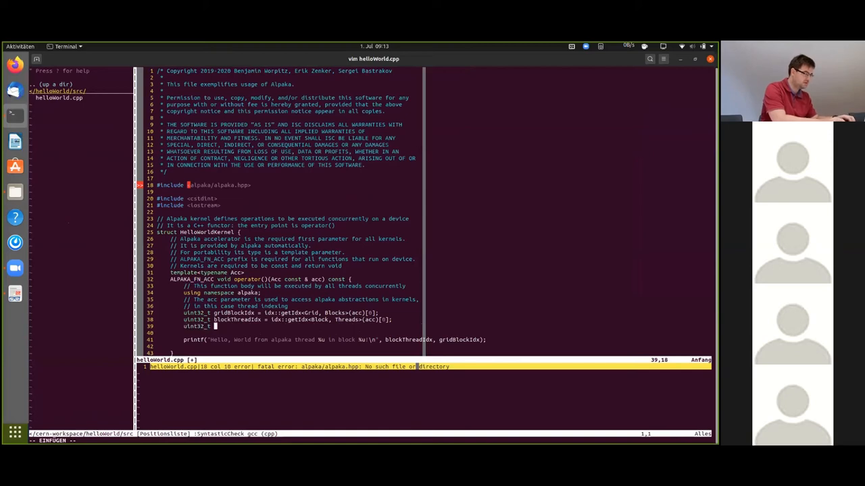
text(gl)
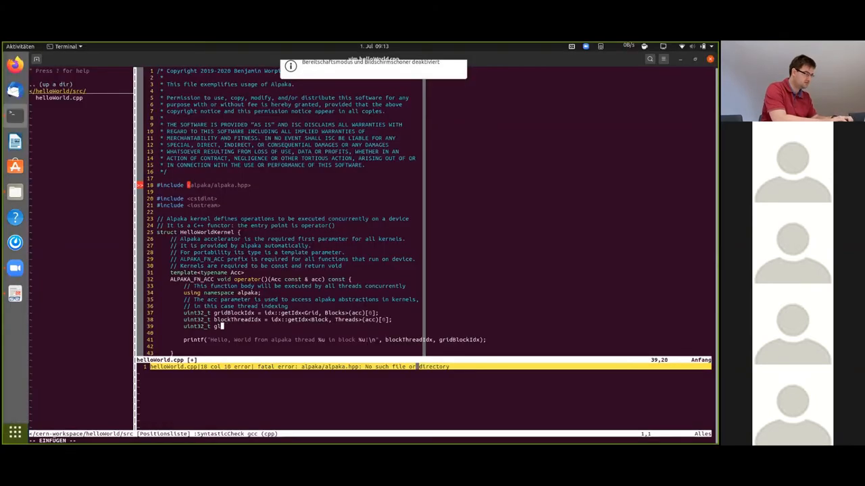
text(blockThrea)
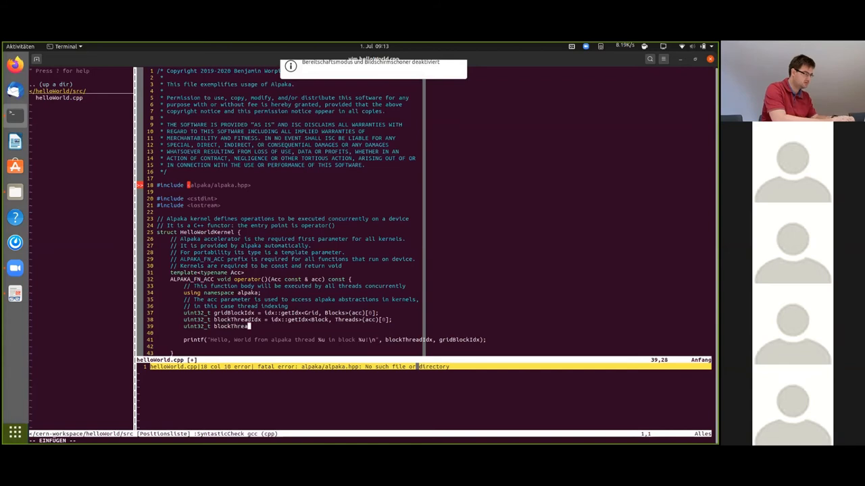
text(Extent = workdiv::)
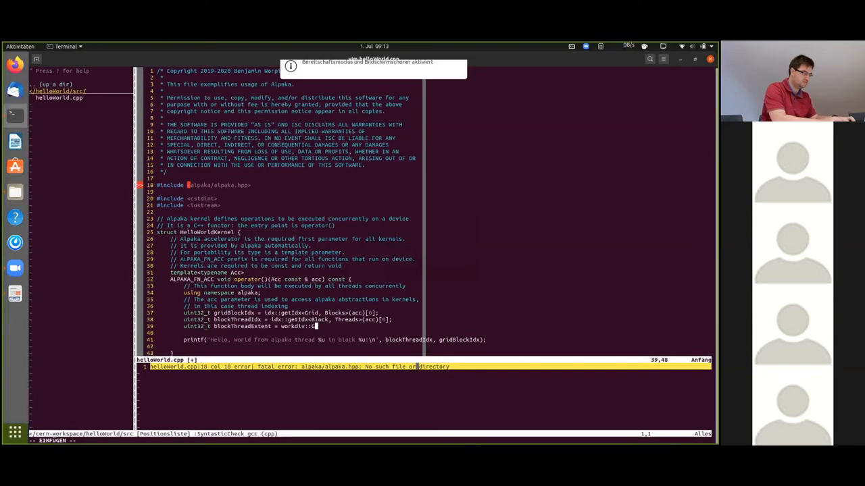
text(GetWorkDiv)
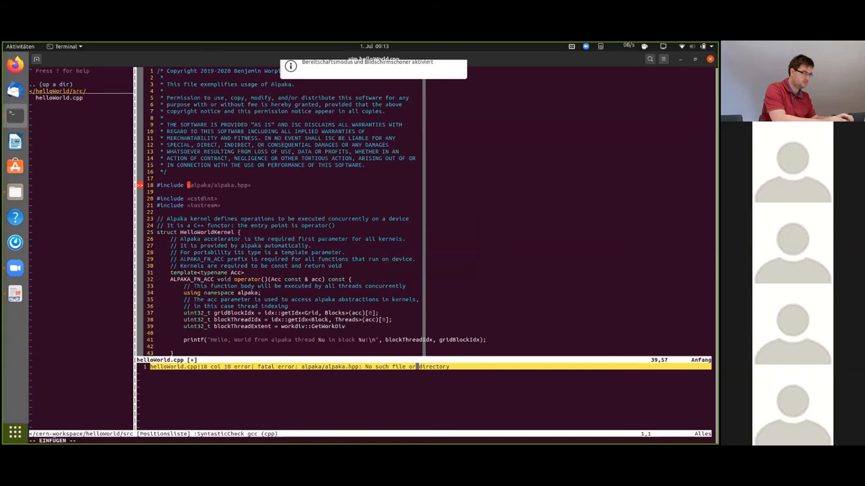
text(<Block, Threads>(acc)
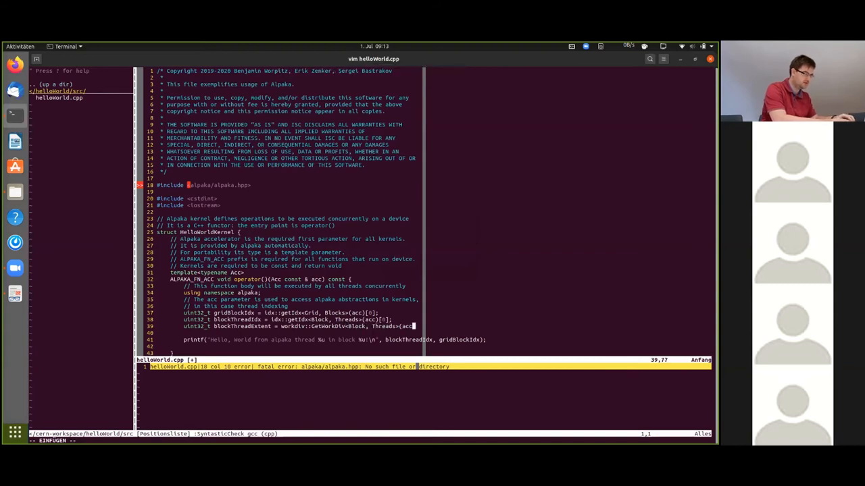
- Finish the extent line with [0]; and add gridThreadIdx = gridBlockIdx * blockThreadExtent + blockThreadIdx
text([0];)
text(uint32_t gridThreadIdx =)
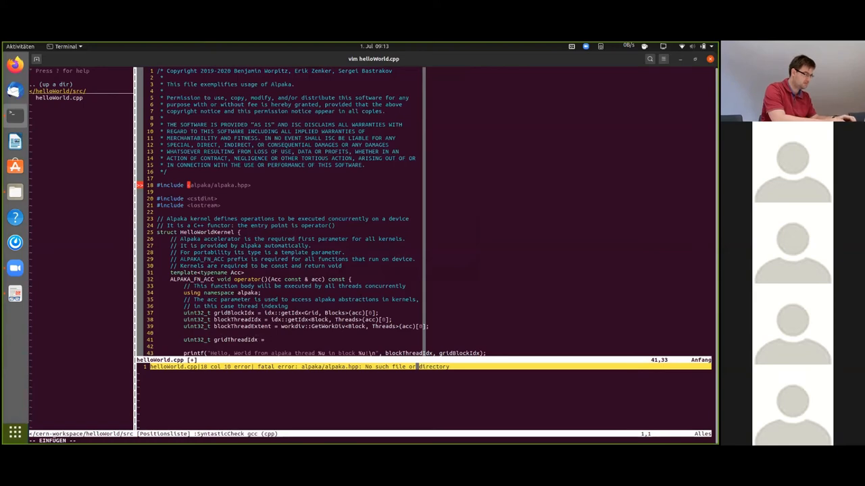
text(block)
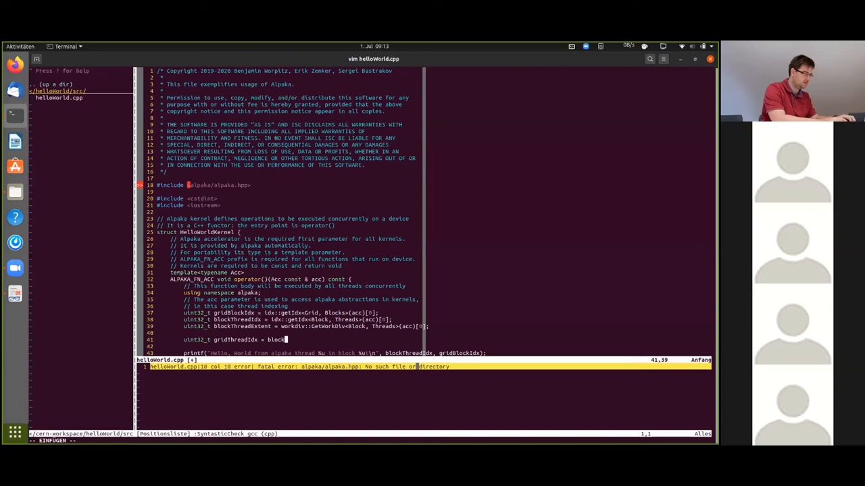
text(Thread)
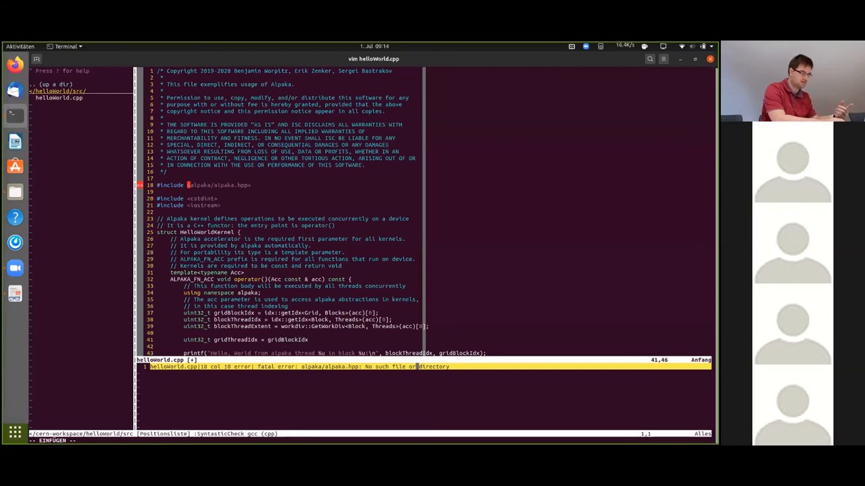
text(* b)
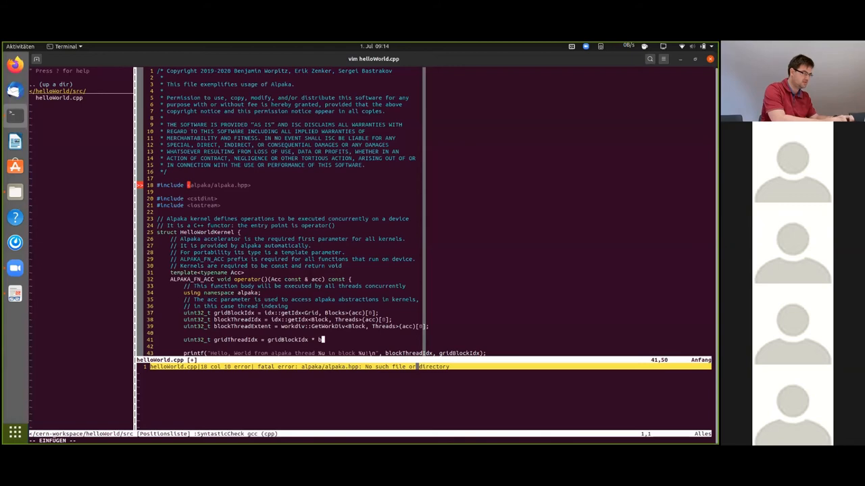
text(lockThreadExt)
text(cd build/)
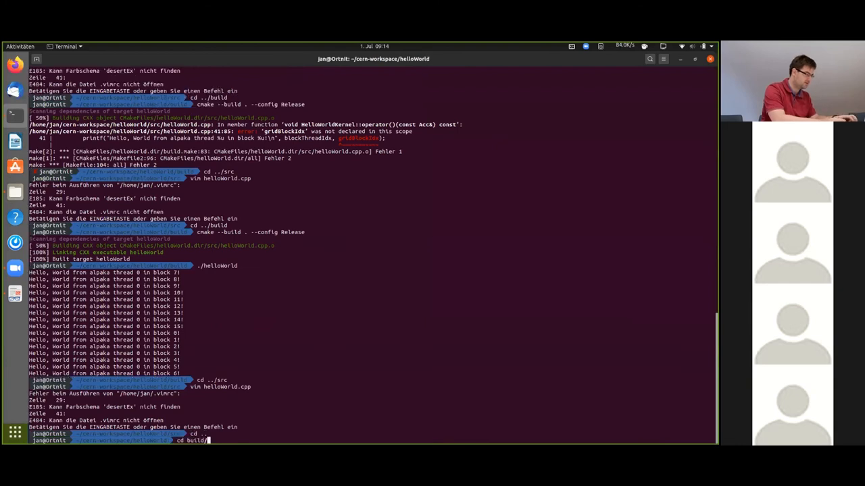
- Rebuild helloWorld with cmake, hitting the GetWorkDiv error, and reopen helloWorld.cpp in vim
text(cmake --build . --config Release)
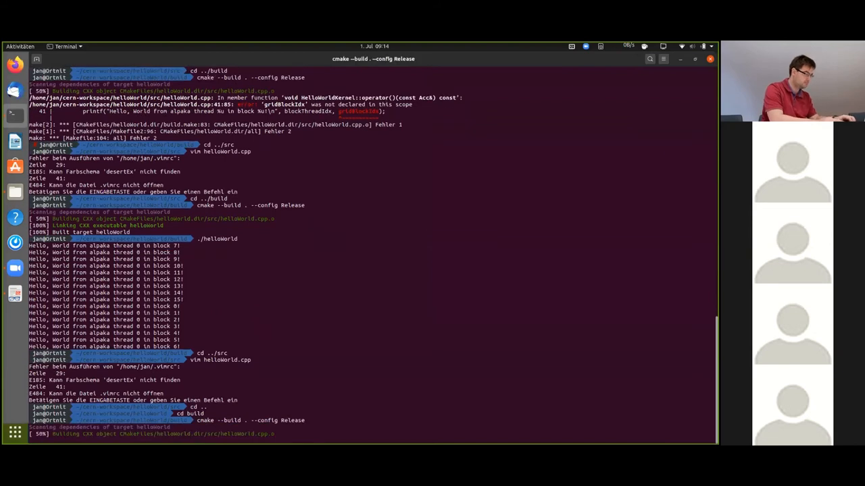
key(Return)
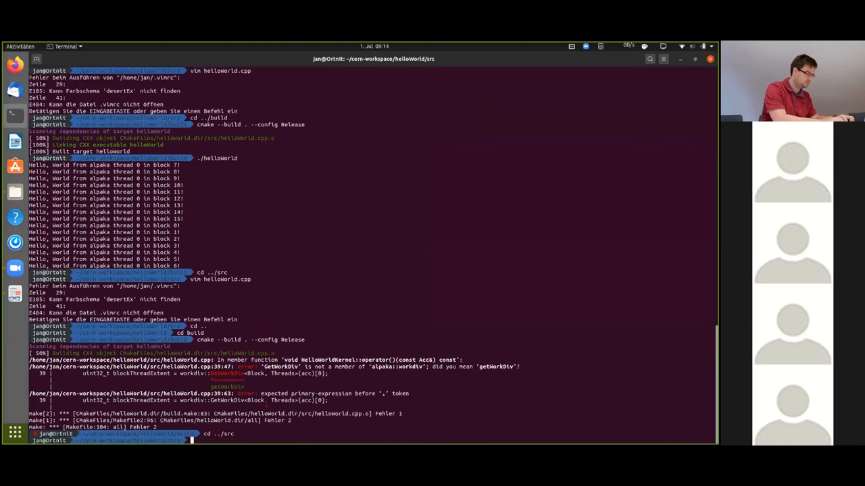
text(vim helloWorld.cpp)
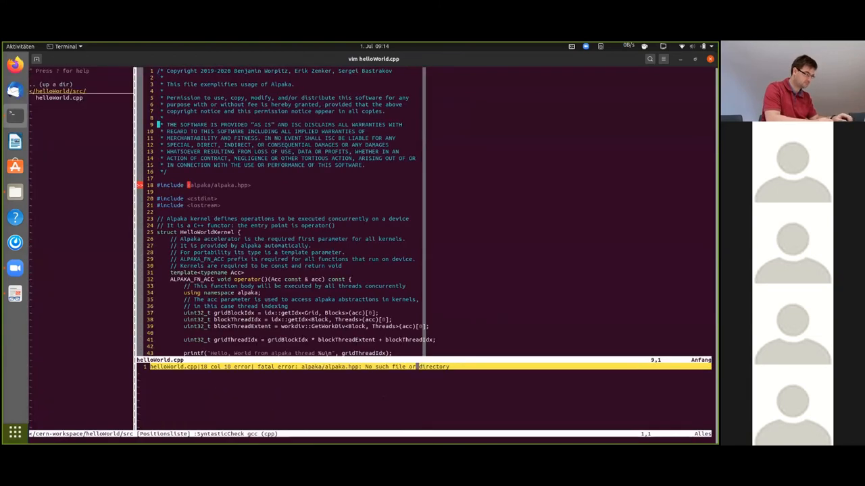
- Lowercase GetWorkDiv to getWorkDiv on line 39, save, rebuild and start ./helloWorld
click(196, 326)
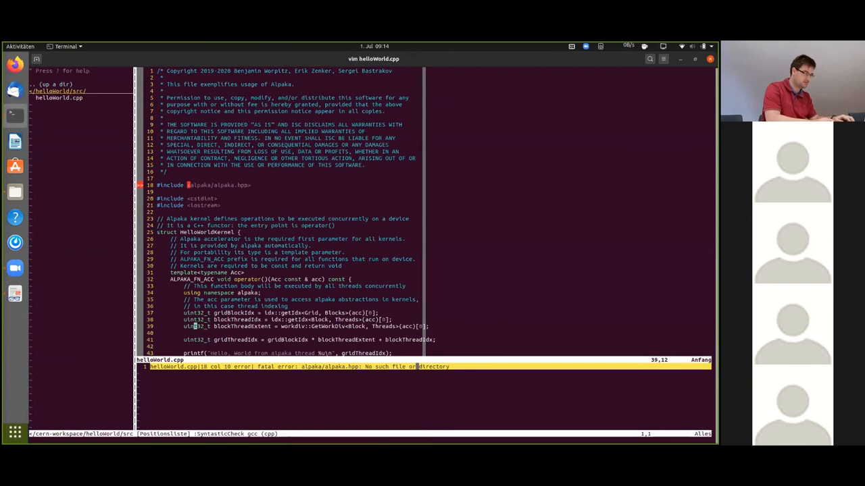
key(i)
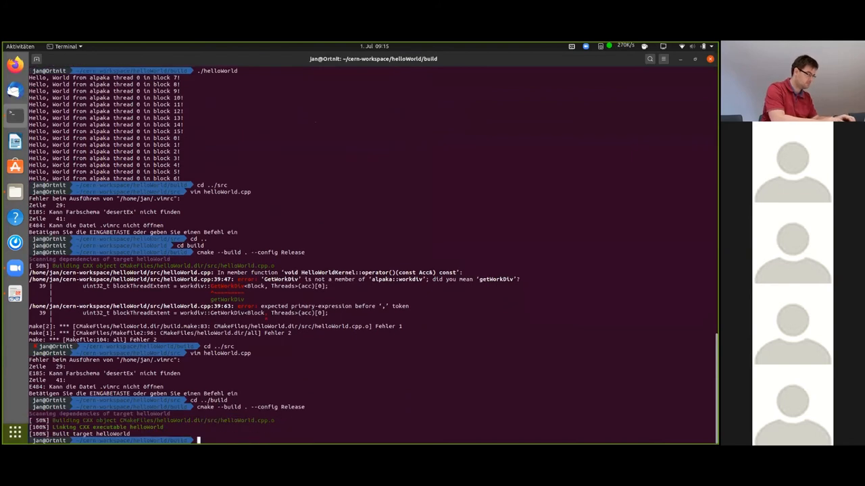
text(./hel)
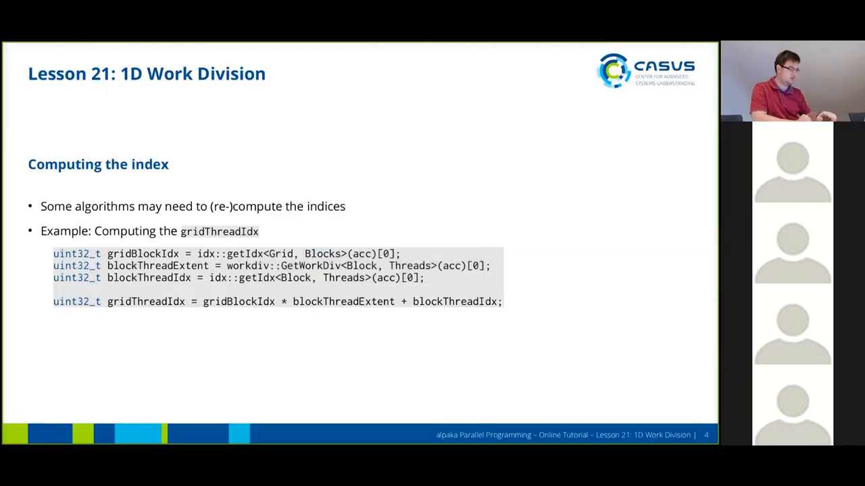
- Advance to the 'Printing the index' slide
key(Right)
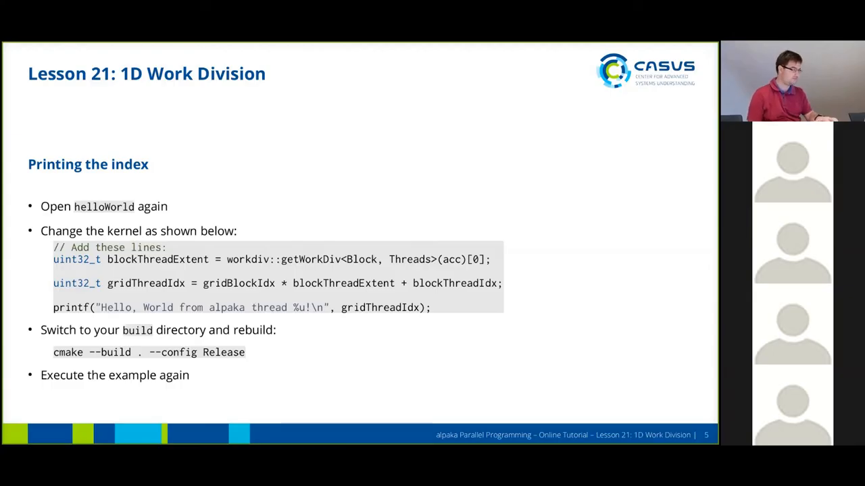
- Advance through the Lesson 21 summary slide to the closing CASUS slide
key(Right)
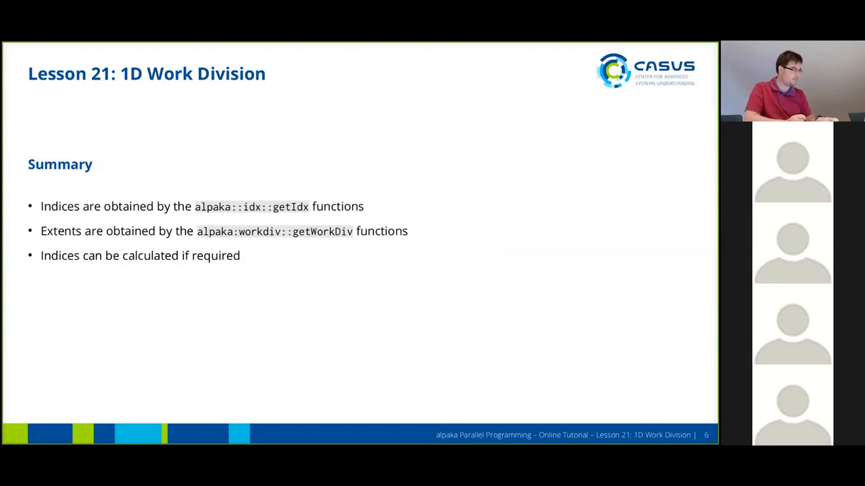
key(right)
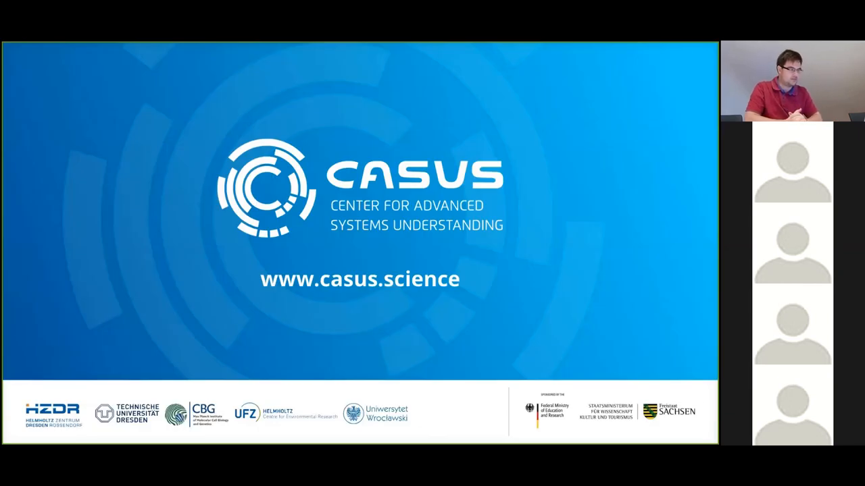